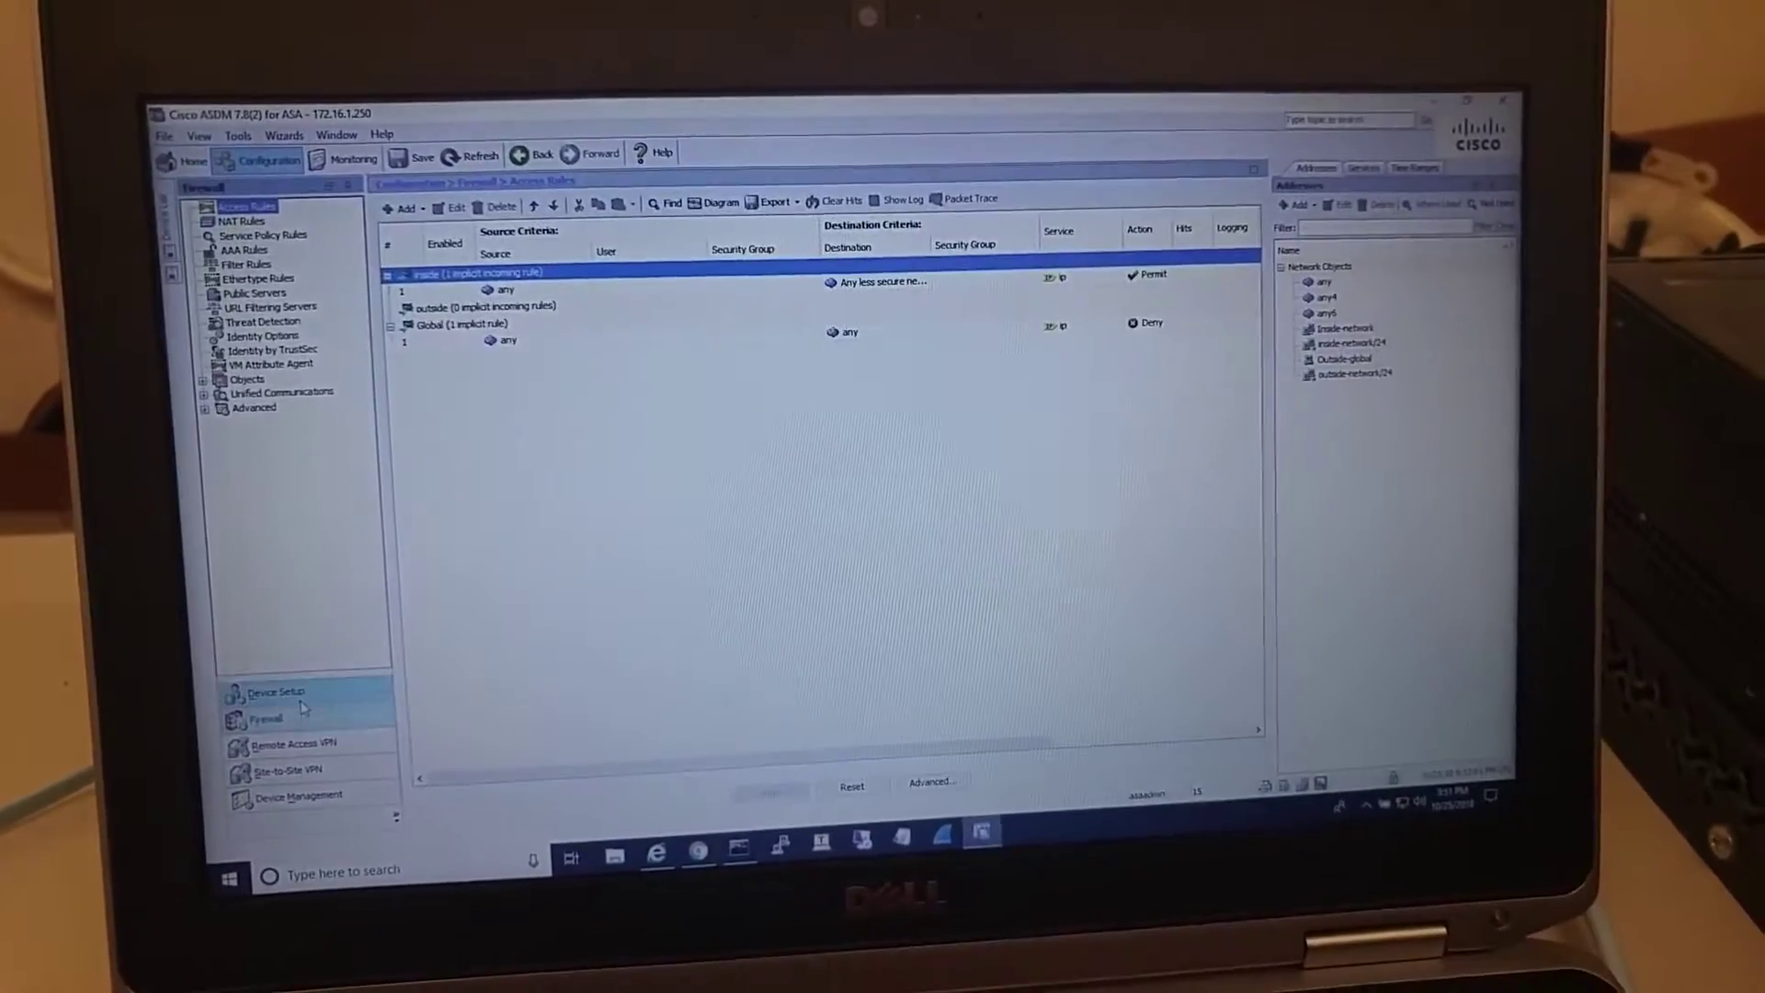
Show the interfaces list: GigabitEthernet1/1 outside (192.168.1.250) and GigabitEthernet1/2 inside (172.16.1.250).
{"action": "left_click", "coordinate": [275, 691]}
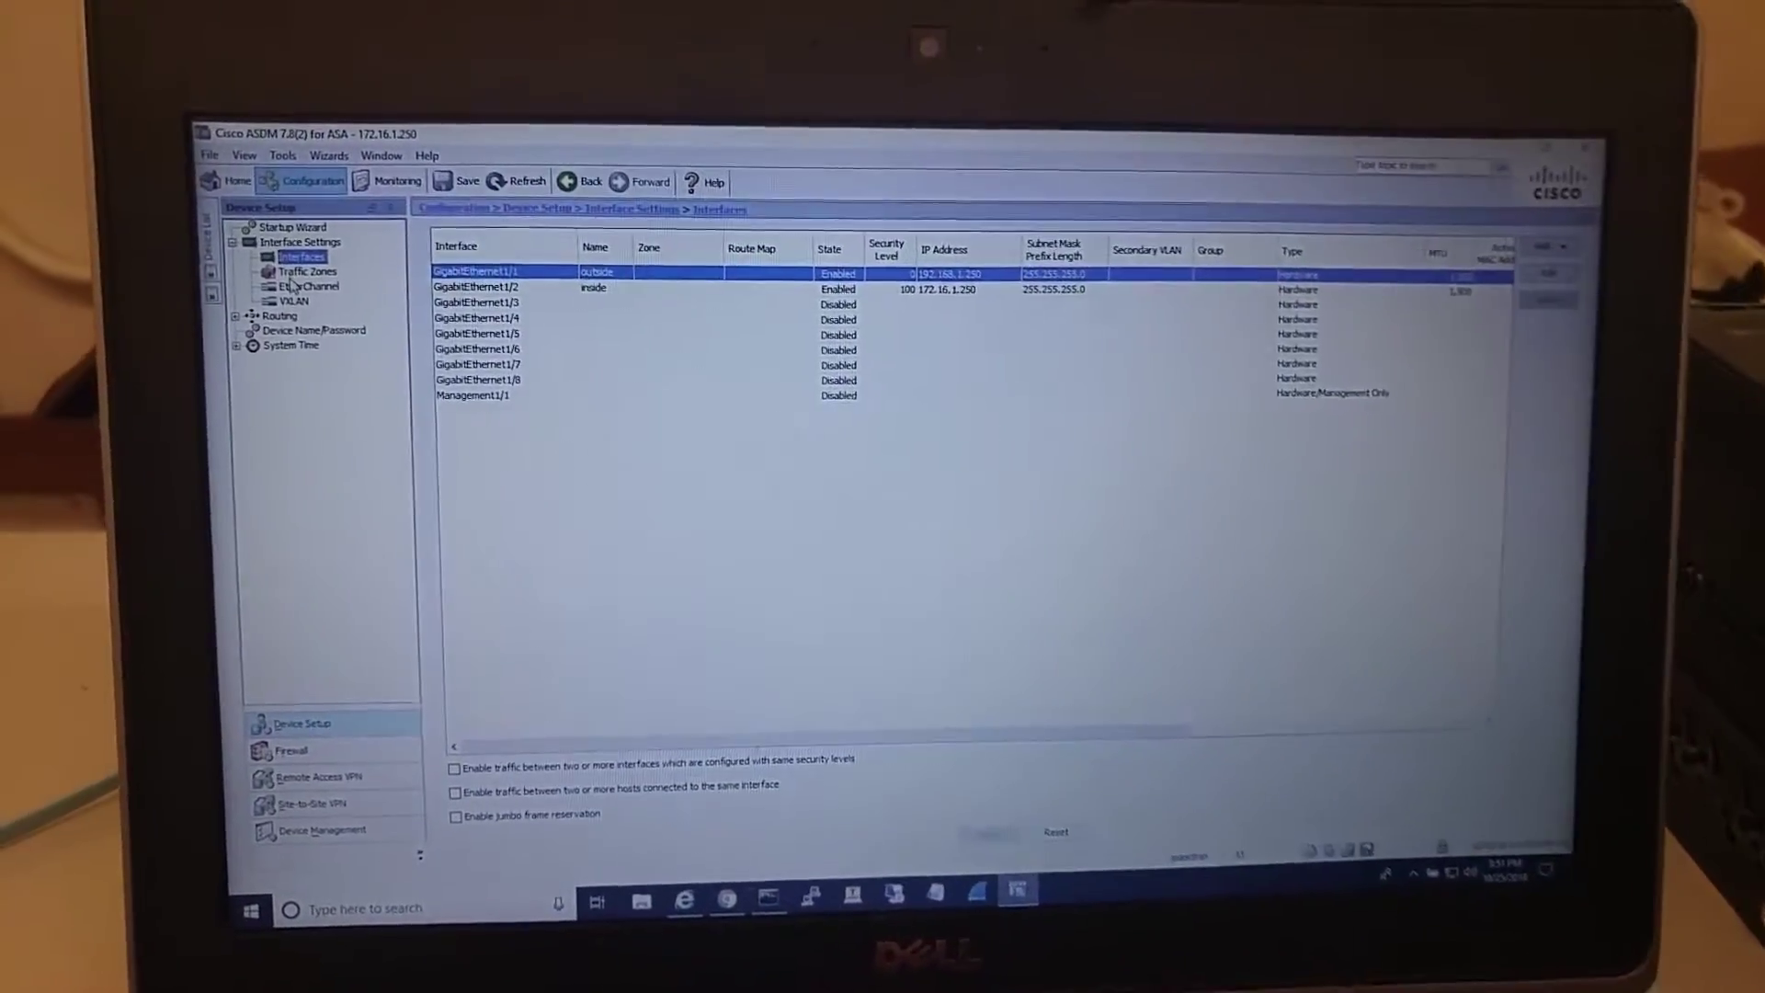